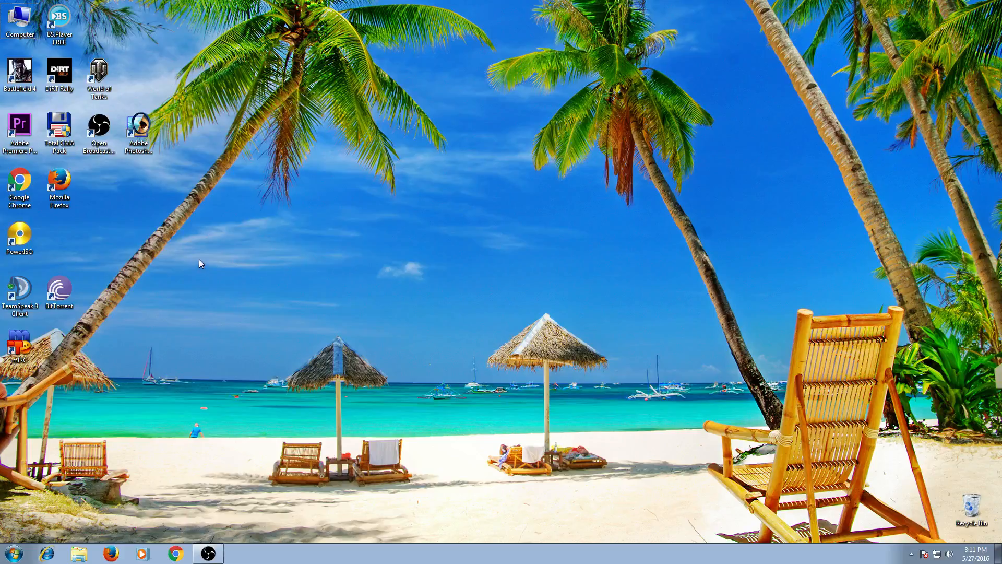
mouse_move(314, 305)
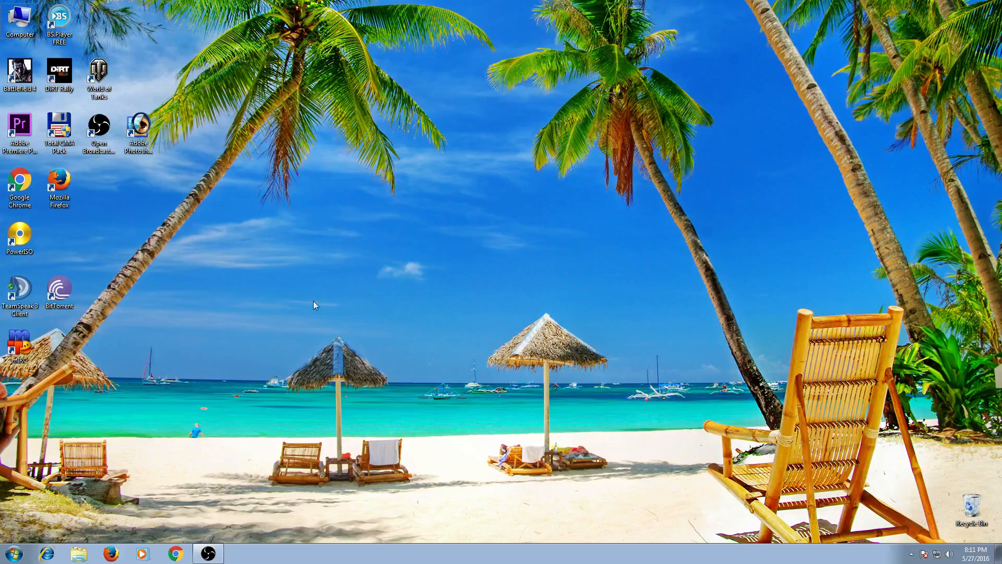
mouse_move(260, 412)
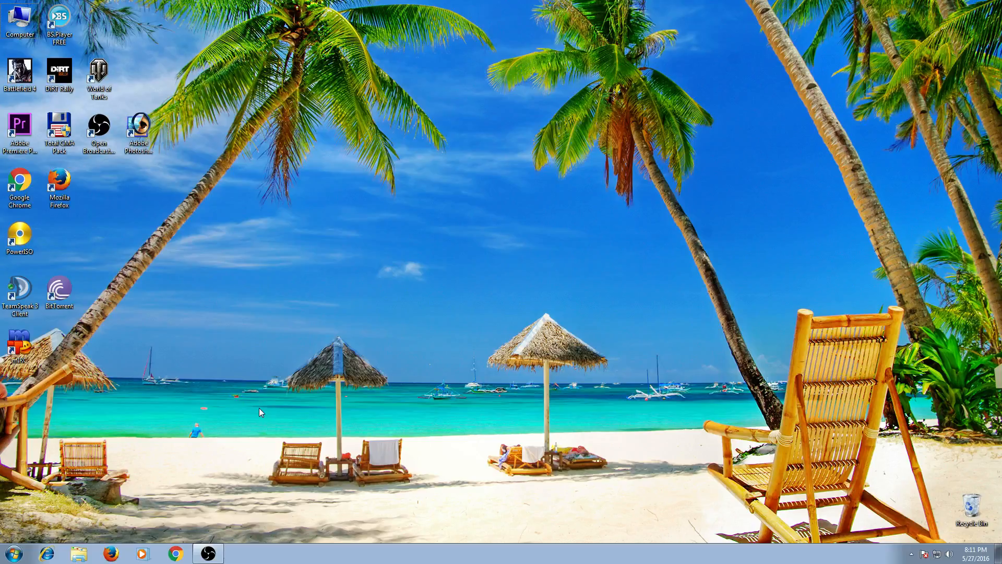
mouse_move(301, 395)
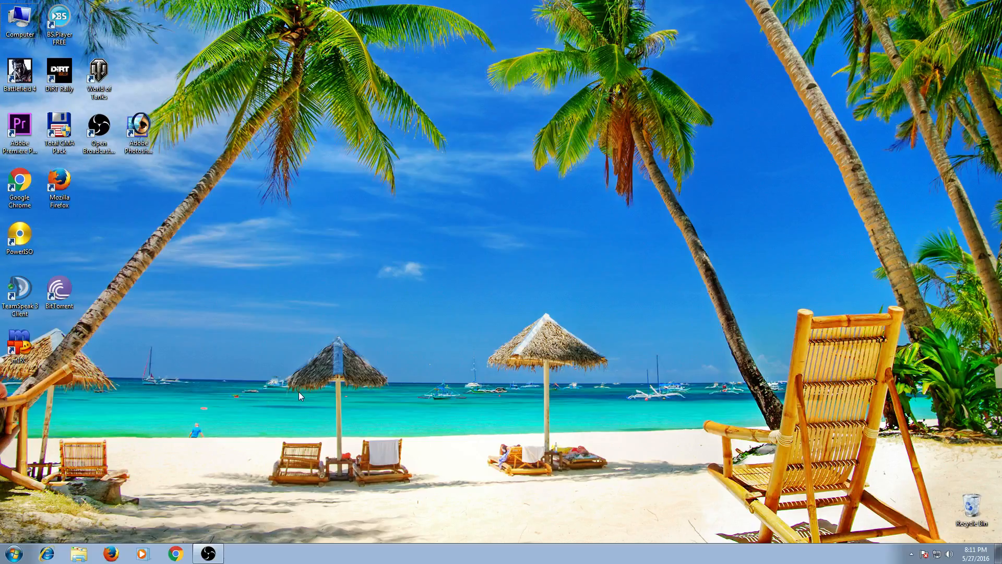
mouse_move(317, 434)
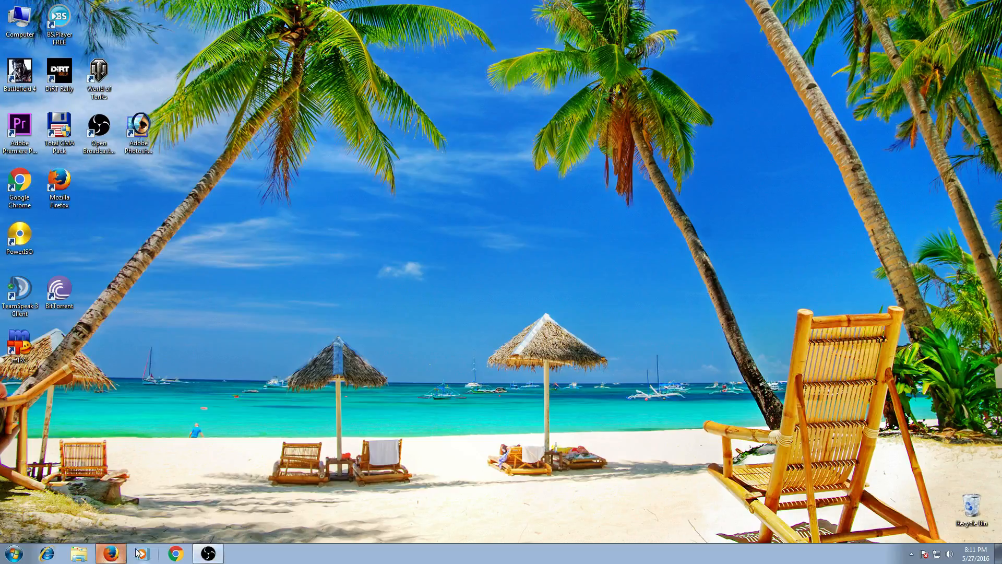
From the Firefox Downloads library, open Tundra mod 2.rar in WinRAR to list its vegetation folders.
left_click(176, 554)
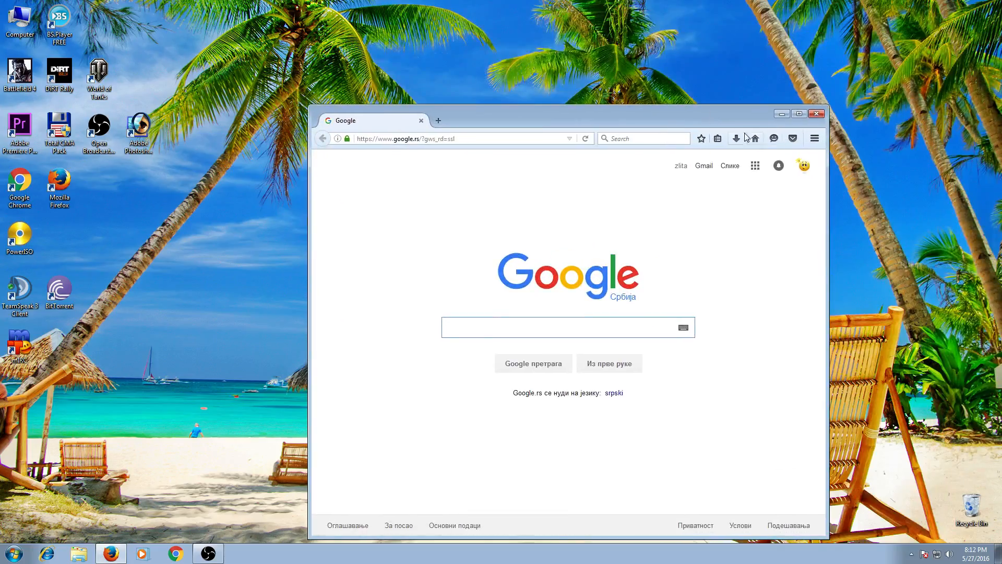
left_click(736, 138)
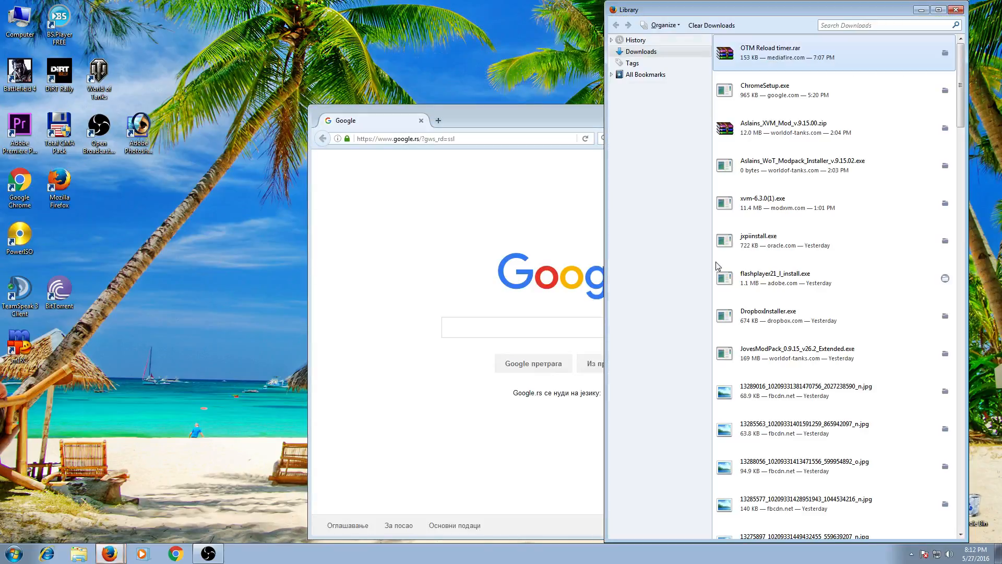
scroll("down", 3)
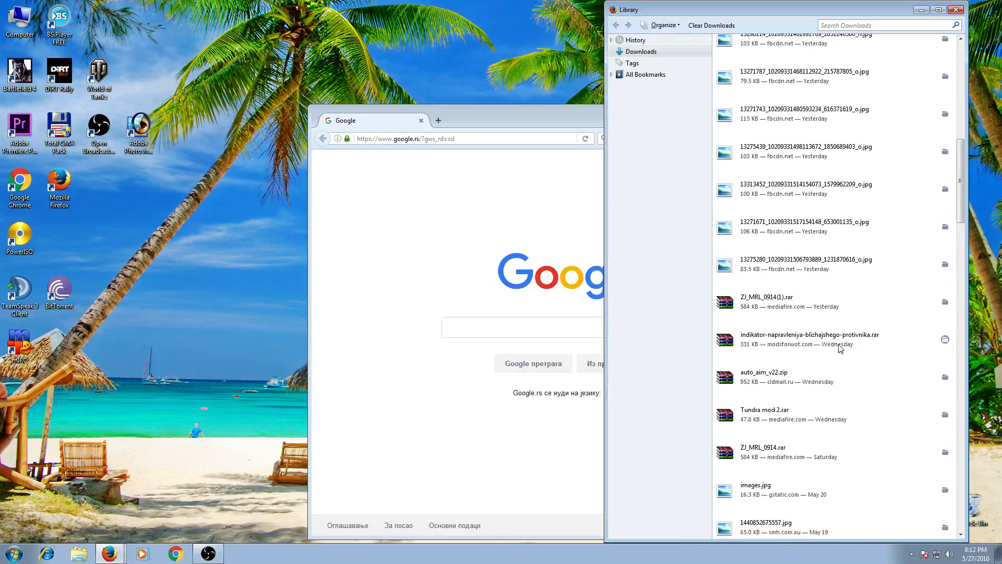
scroll("down", 3)
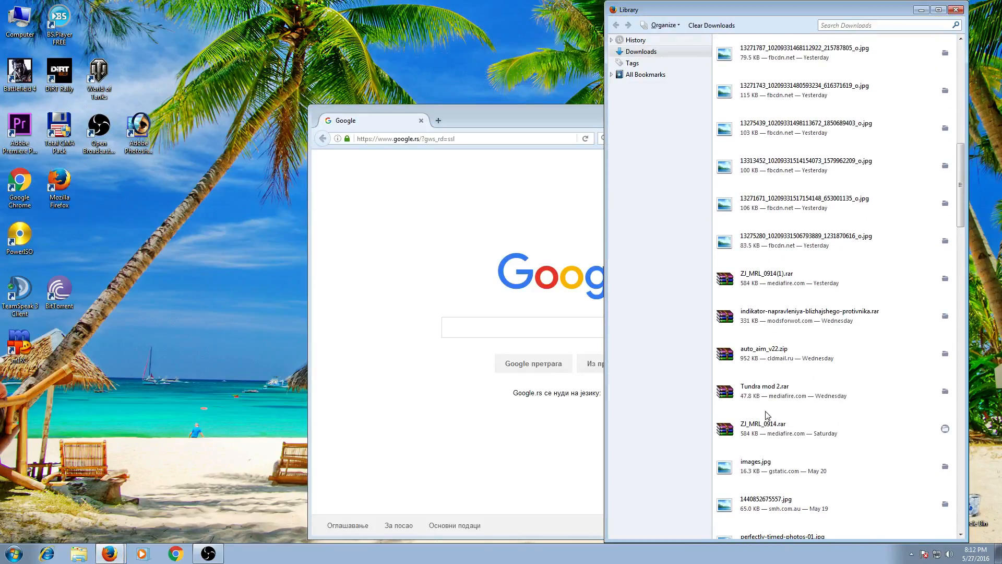
double_click(764, 386)
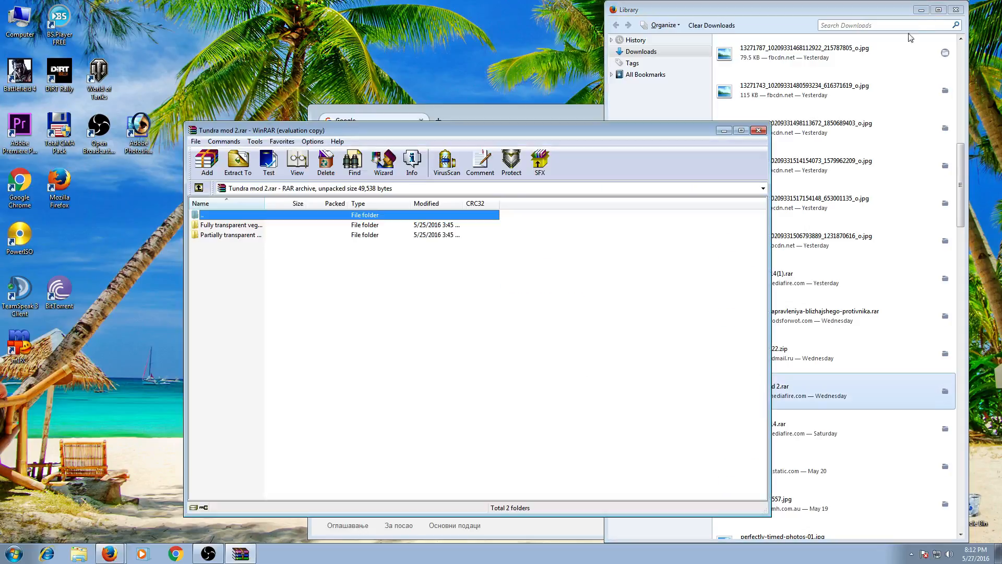
Close Firefox and move the Tundra mod 2 archive window to the right half of the screen.
left_click(957, 9)
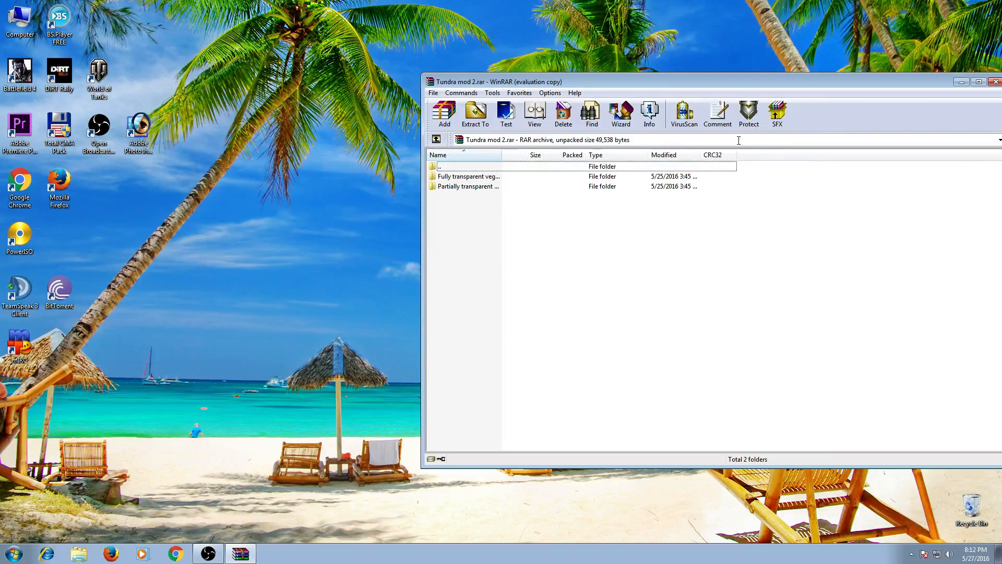
left_click_drag(639, 81, 639, 71)
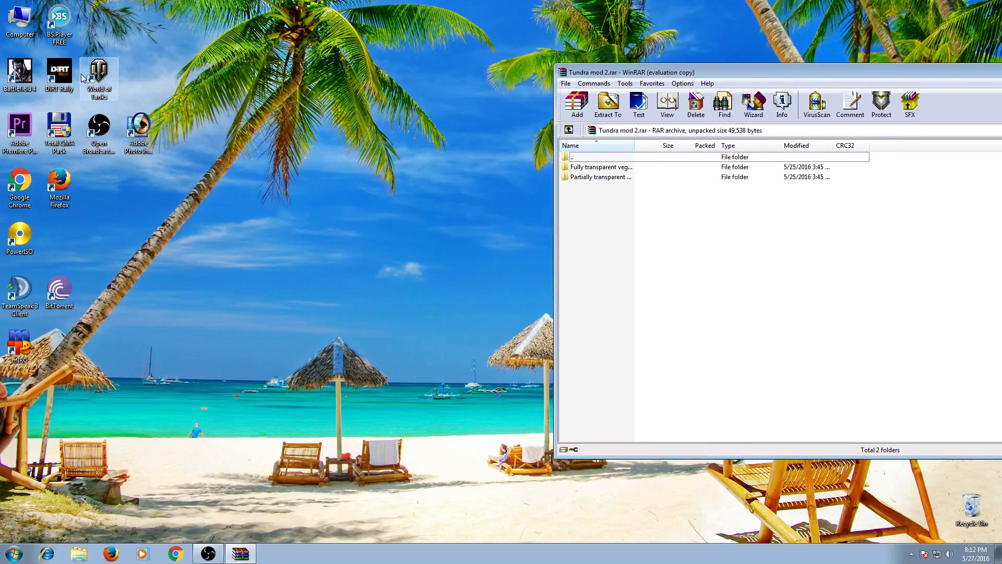
mouse_move(19, 22)
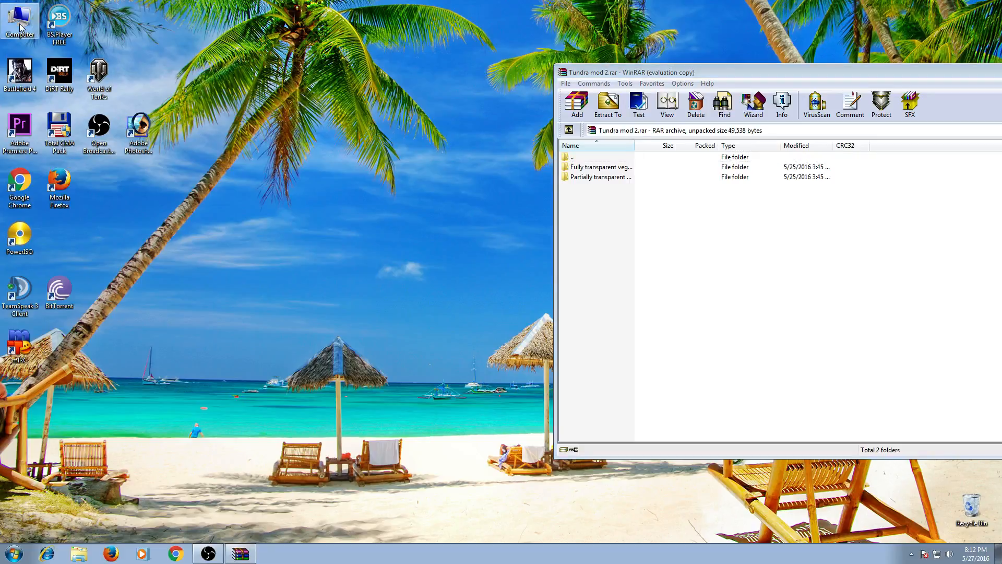
Browse Computer > C: > Games > World_of_Tanks > res_mods, listing the 0.9.14, 0.9.14.1, 0.9.15, configs and mods folders.
double_click(19, 21)
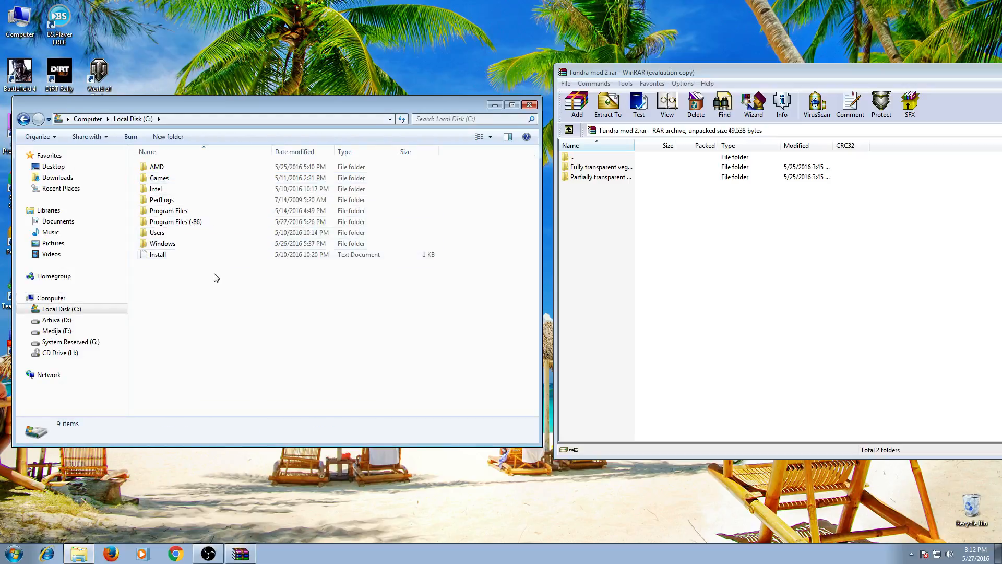
double_click(158, 178)
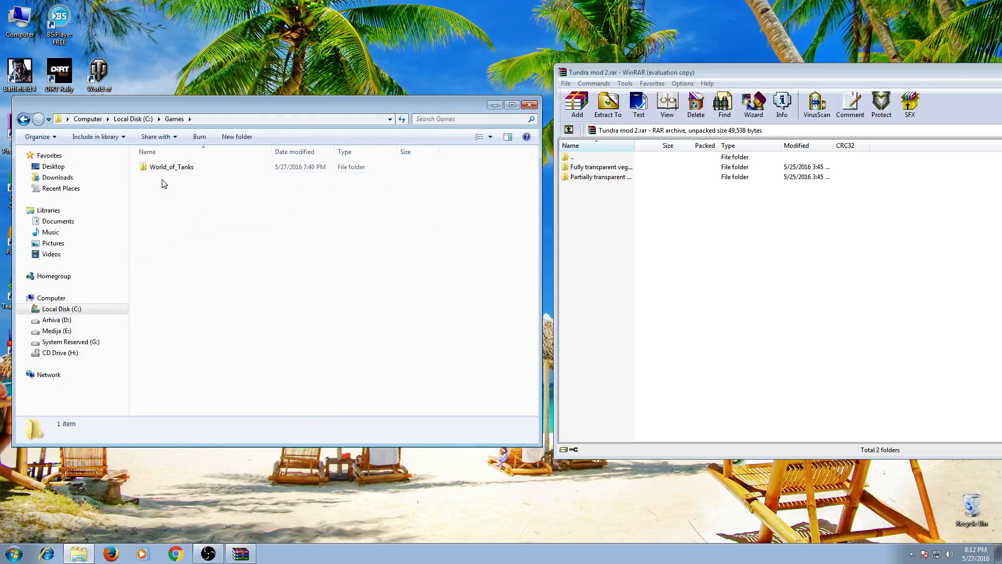
double_click(171, 166)
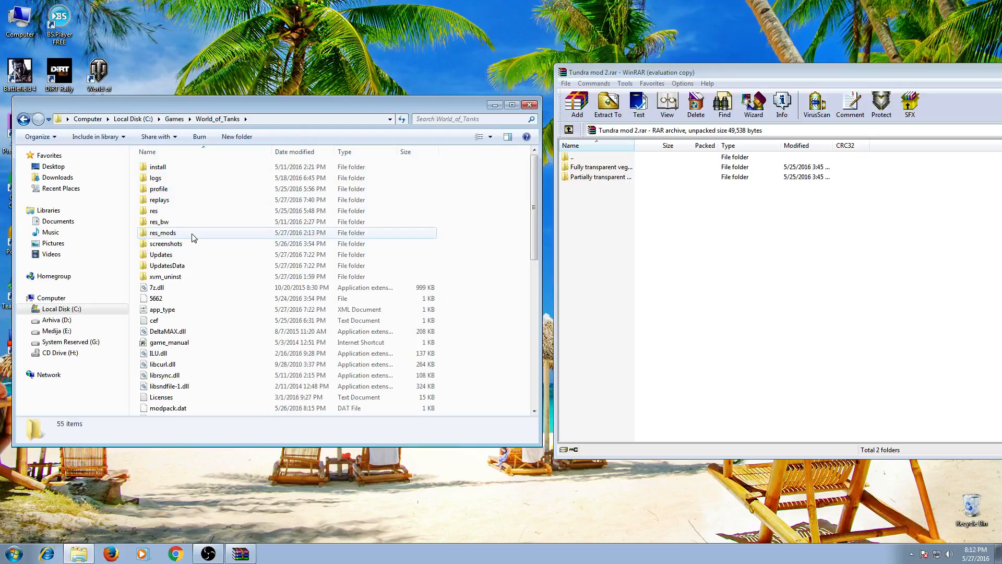
left_click(163, 232)
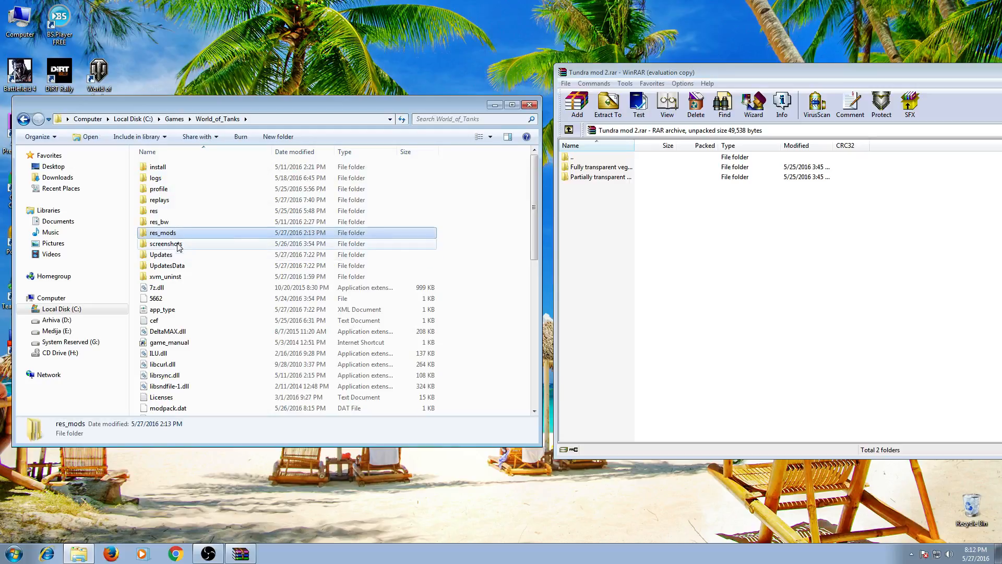
double_click(162, 232)
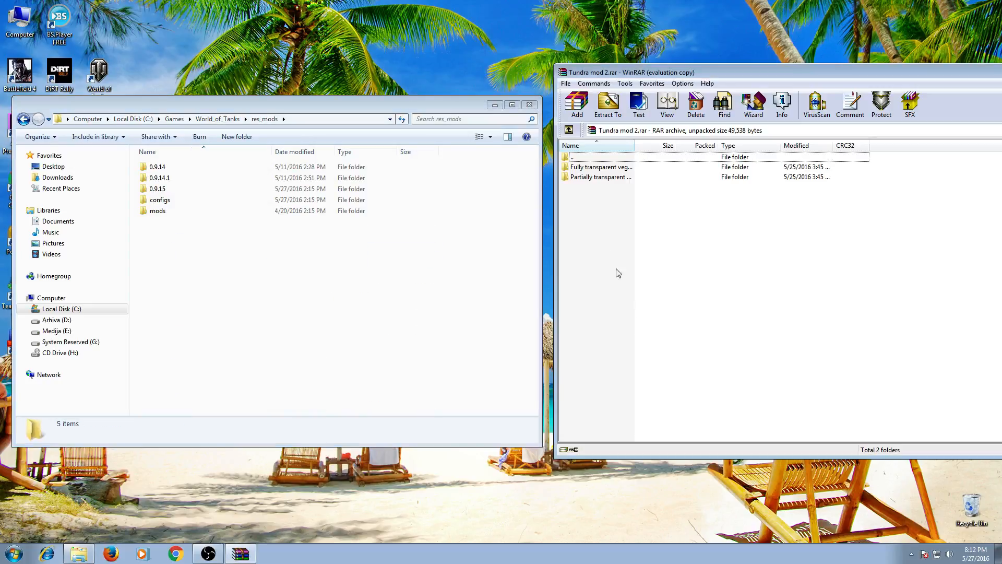
mouse_move(605, 172)
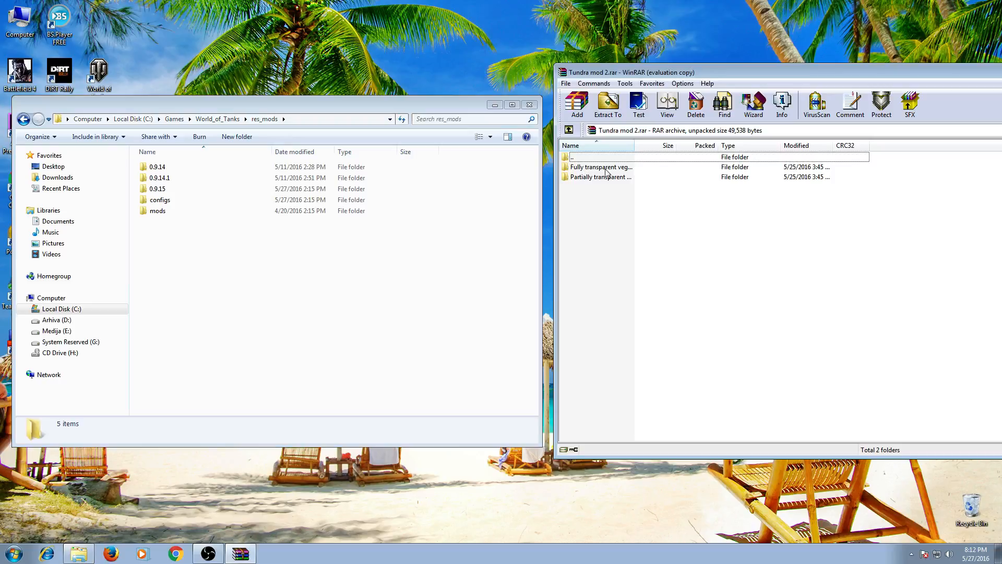
mouse_move(597, 193)
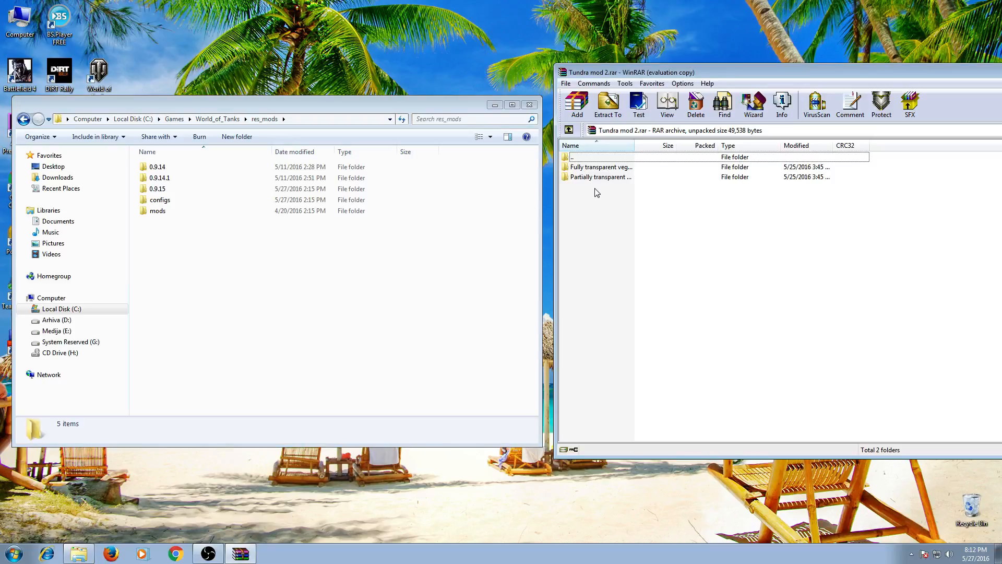
mouse_move(599, 215)
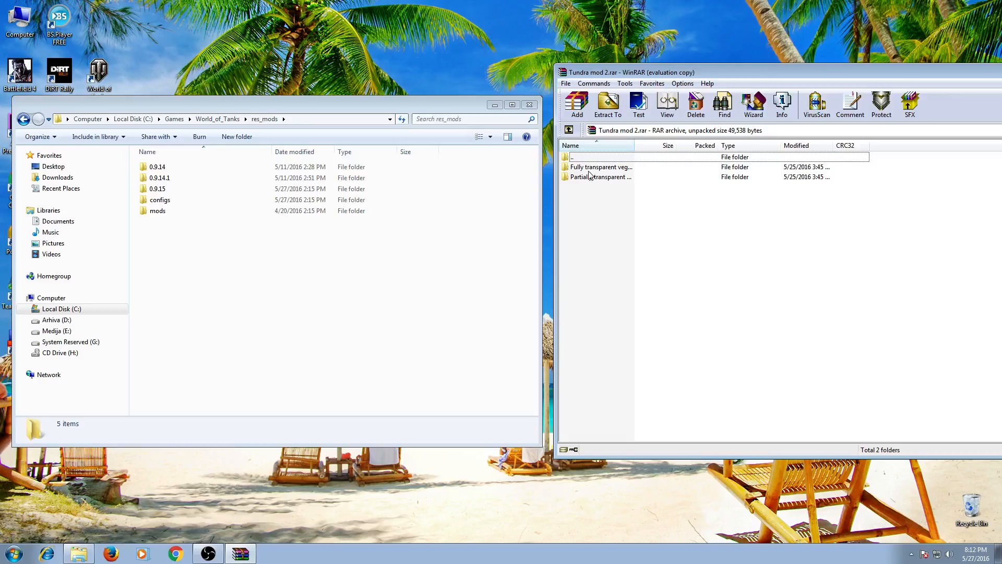
Enter the Fully transparent vegetation folder in the archive and the 0.9.15 folder in Explorer.
double_click(601, 167)
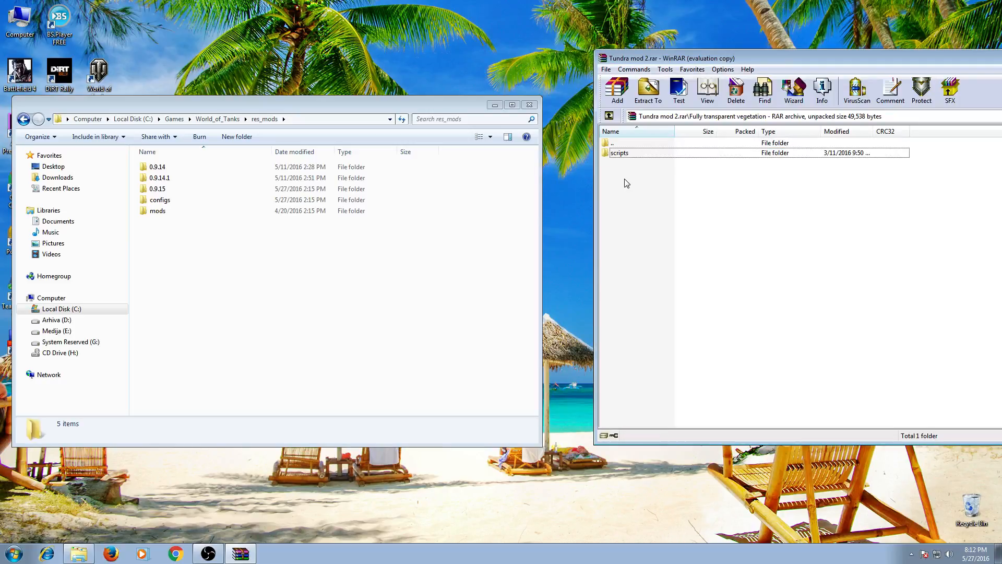
mouse_move(224, 316)
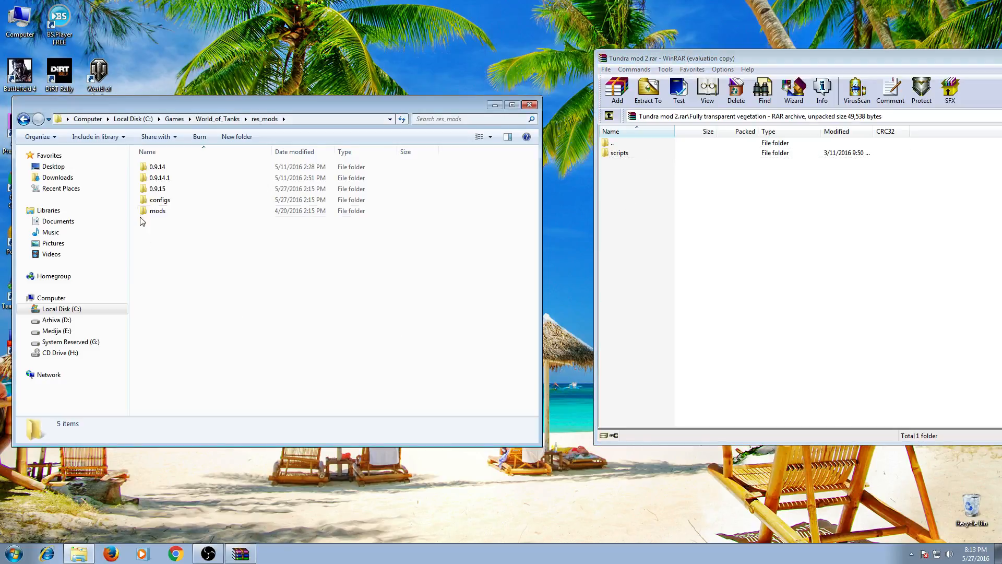
left_click(158, 189)
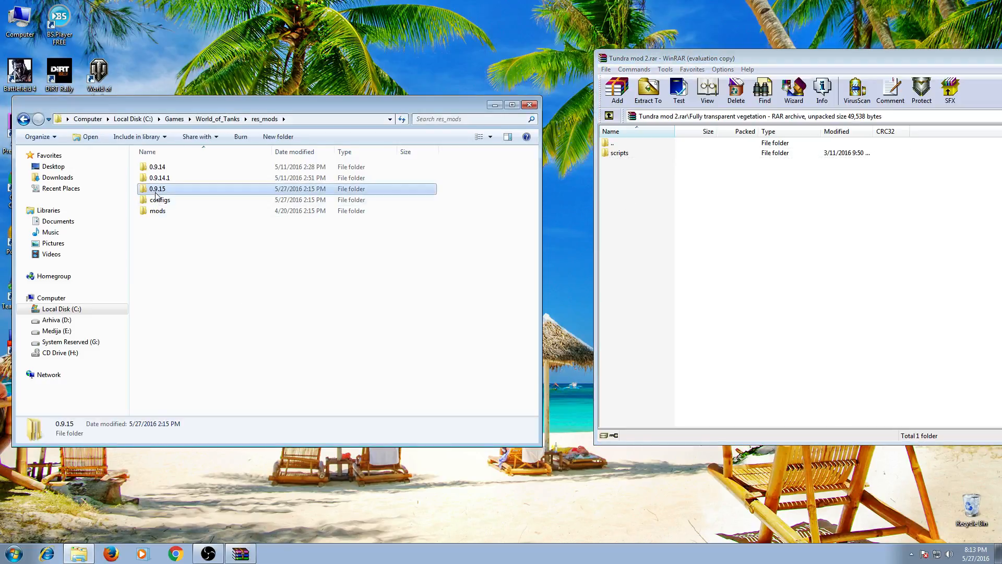
left_click(189, 260)
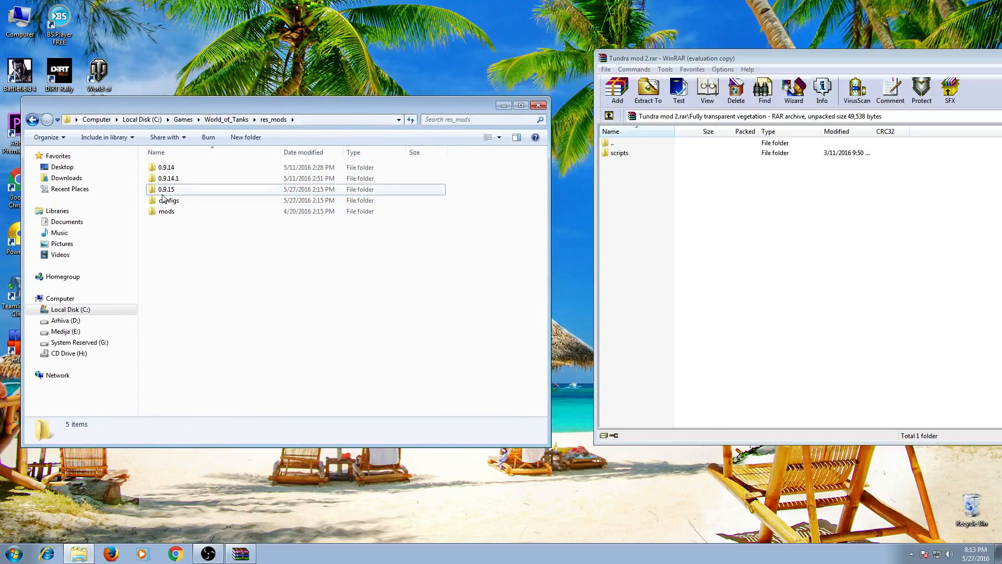
left_click(167, 211)
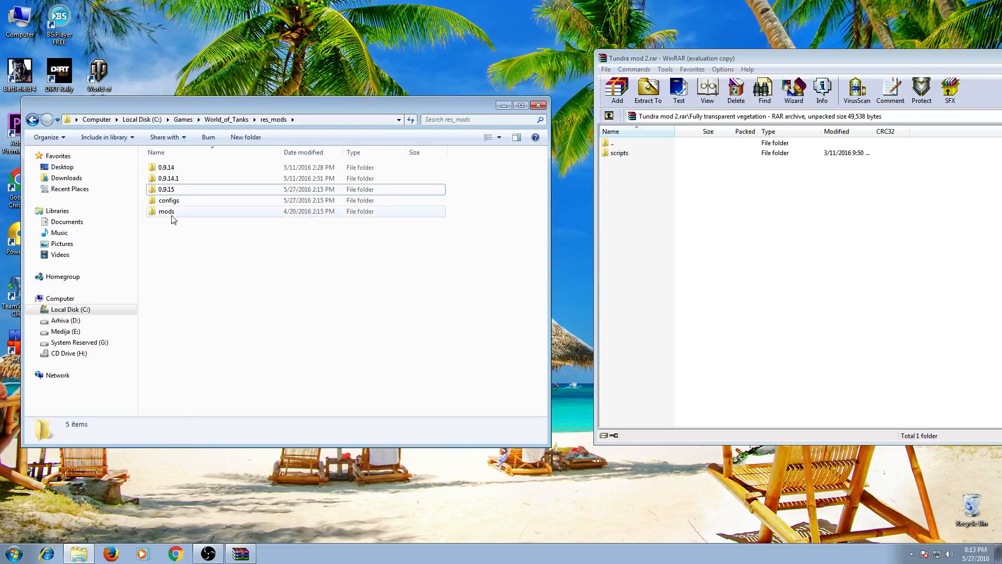
mouse_move(177, 228)
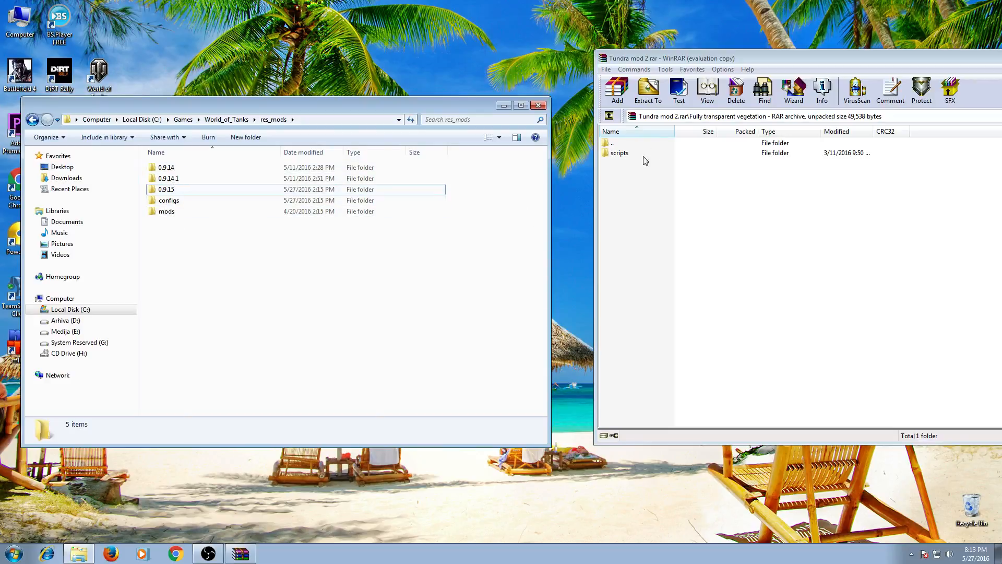
left_click(166, 189)
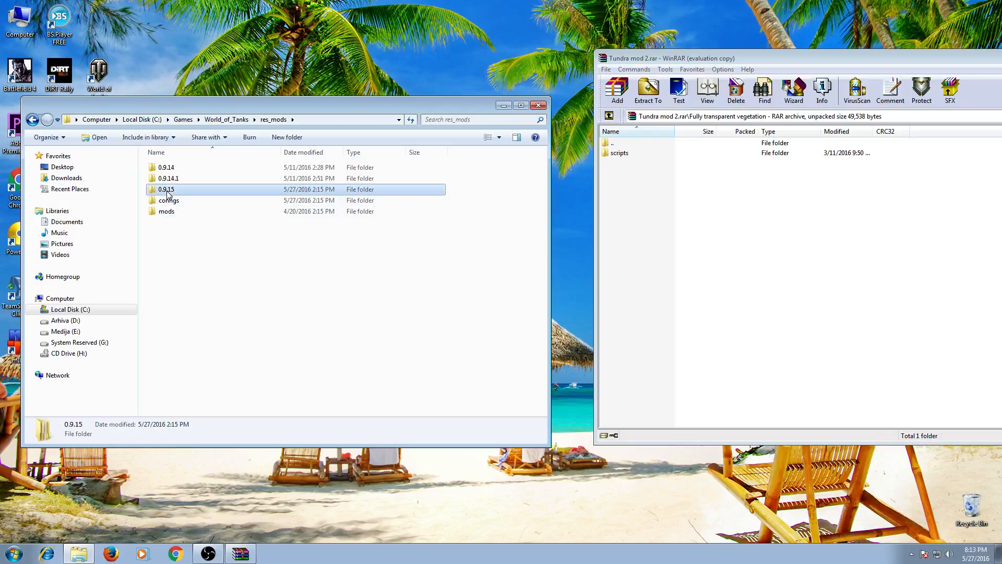
double_click(166, 189)
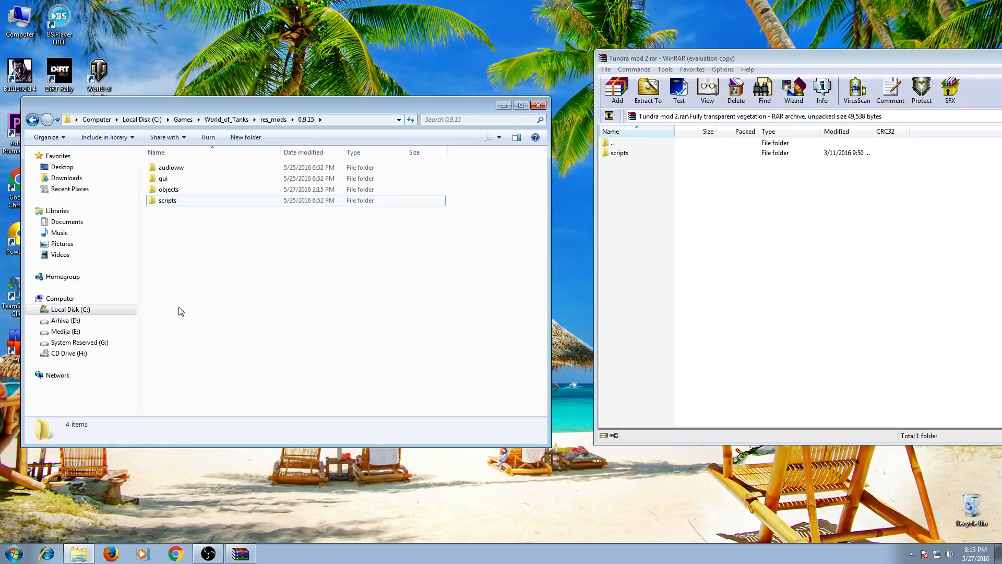
mouse_move(391, 113)
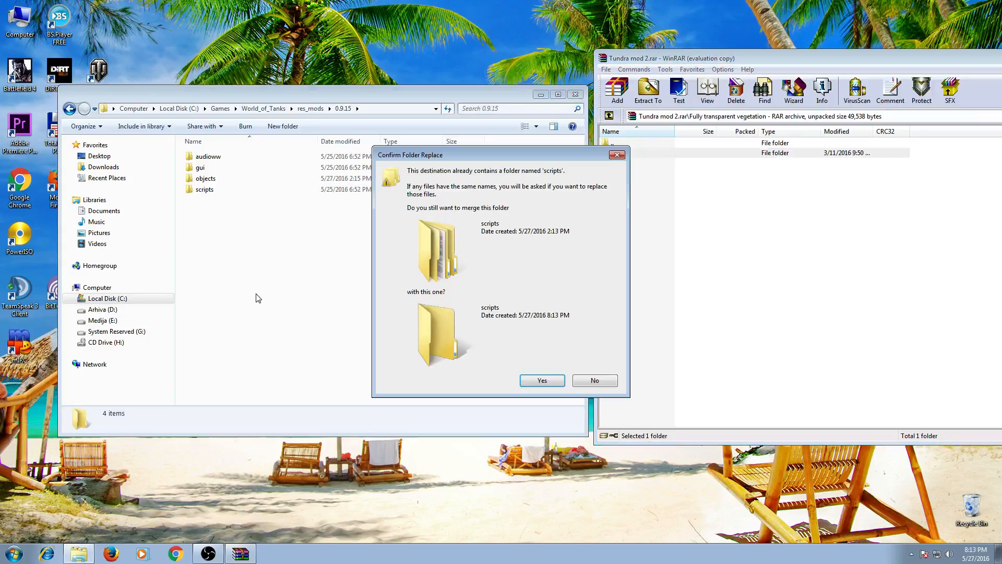
Confirm the scripts and mods folder merges for all items and resolve the duplicate tundra mod file.
left_click(542, 380)
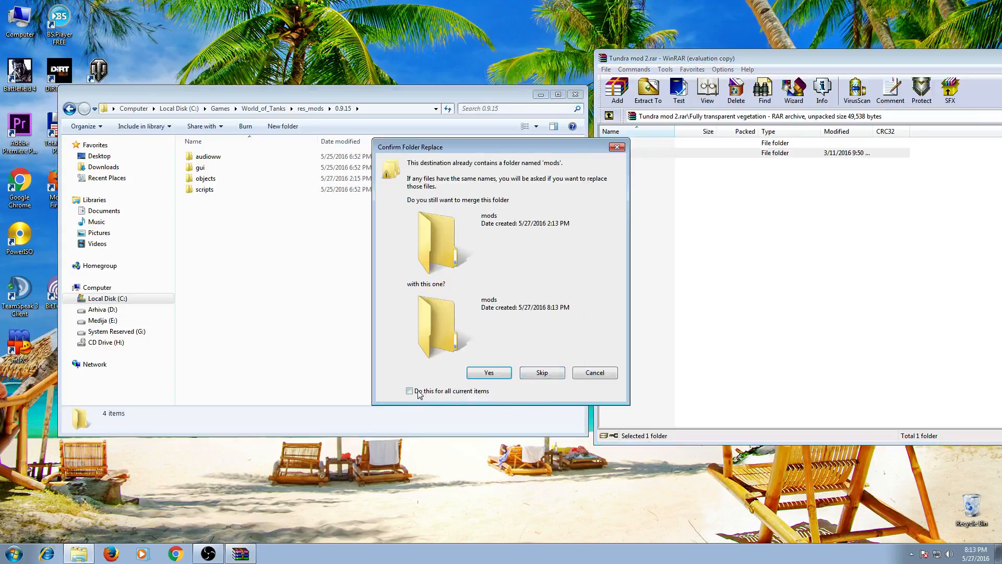
left_click(409, 390)
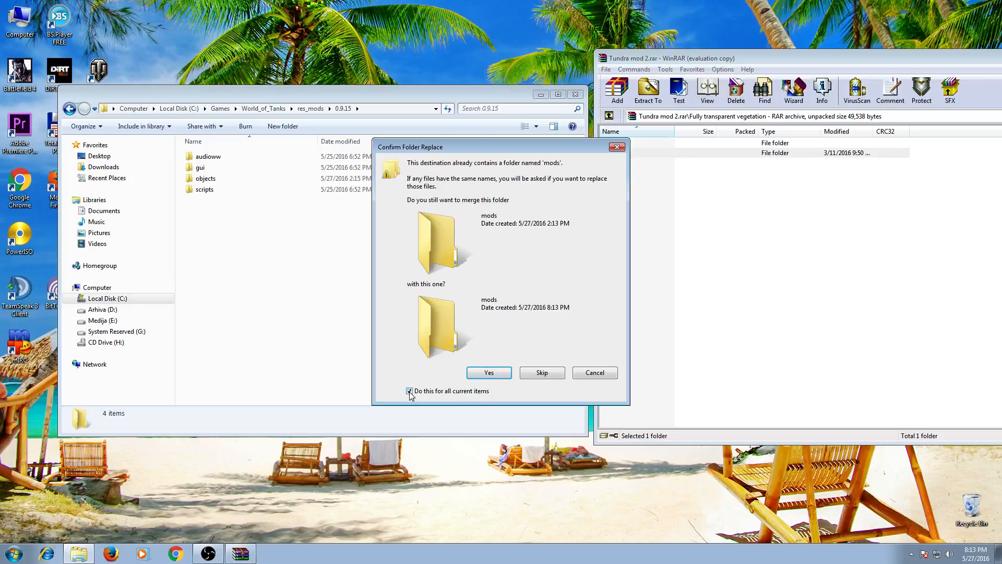
left_click(489, 373)
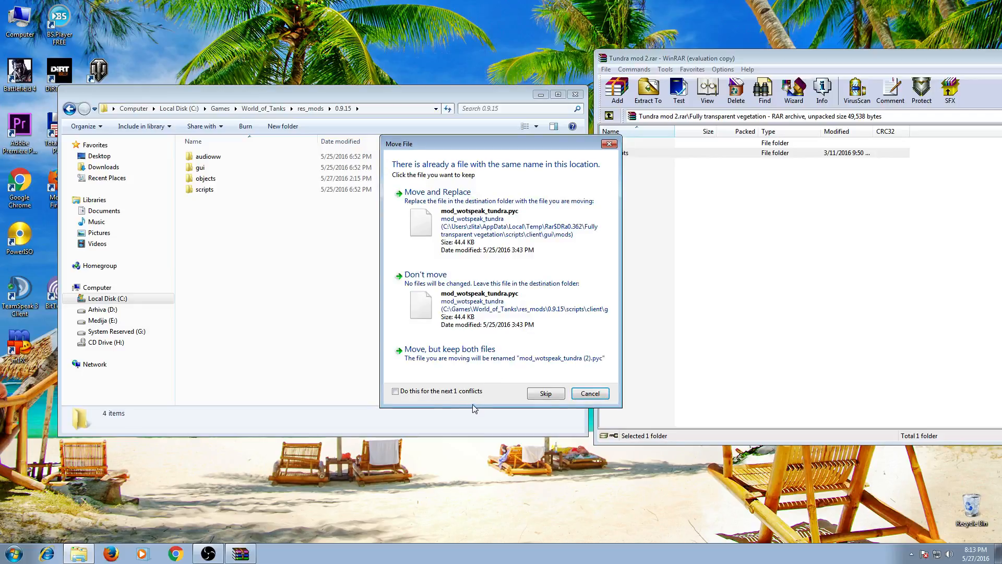
left_click(395, 391)
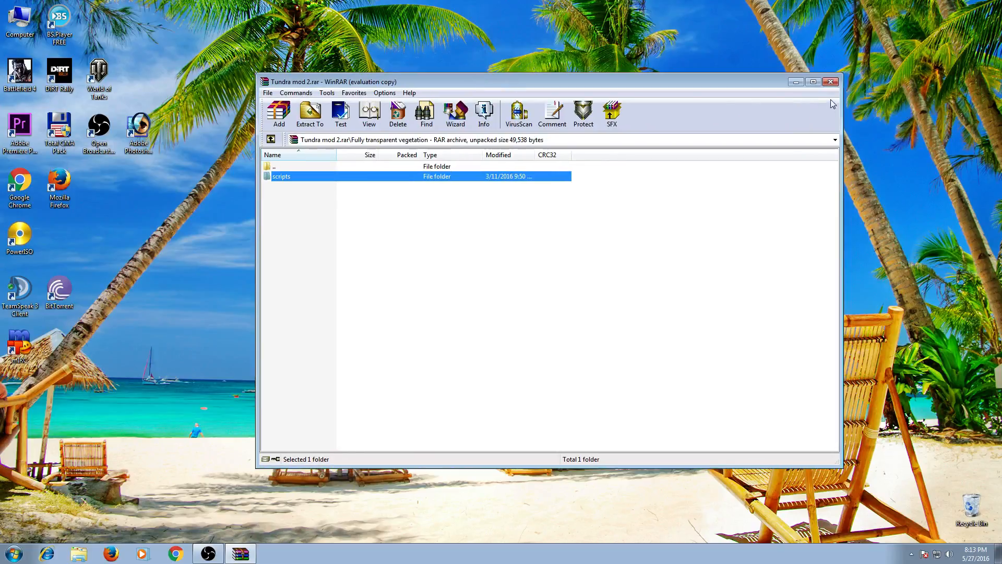
Close the Tundra archive, open auto_aim_v22.zip from Downloads in WinRAR and select its res_mods folder.
left_click(832, 81)
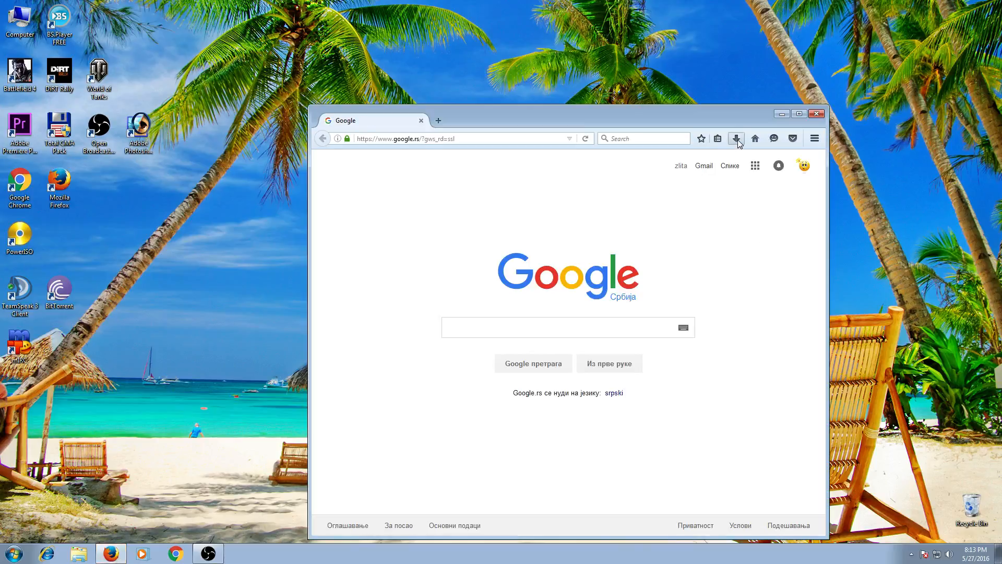
left_click(736, 138)
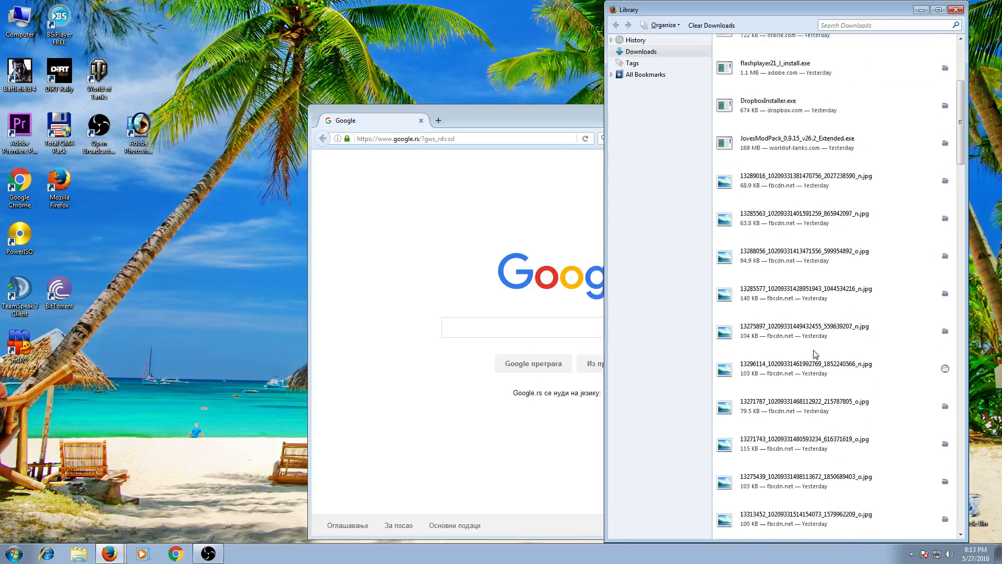
scroll("down", 3)
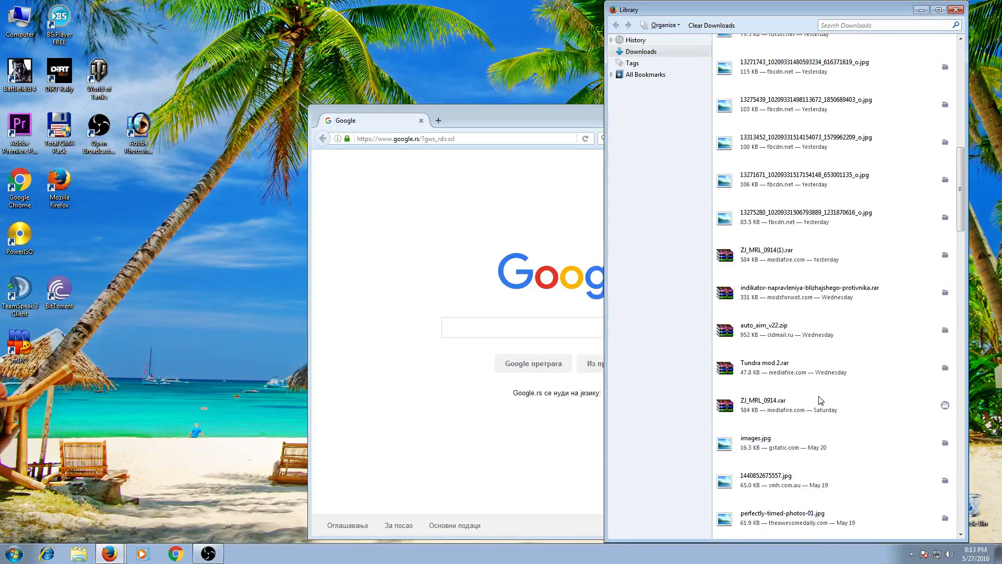
mouse_move(761, 366)
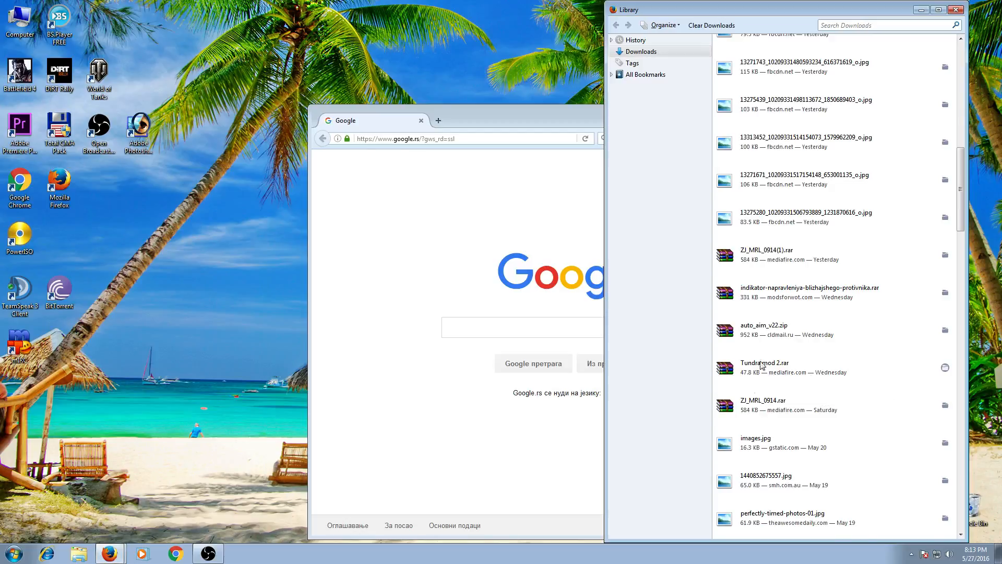
double_click(763, 325)
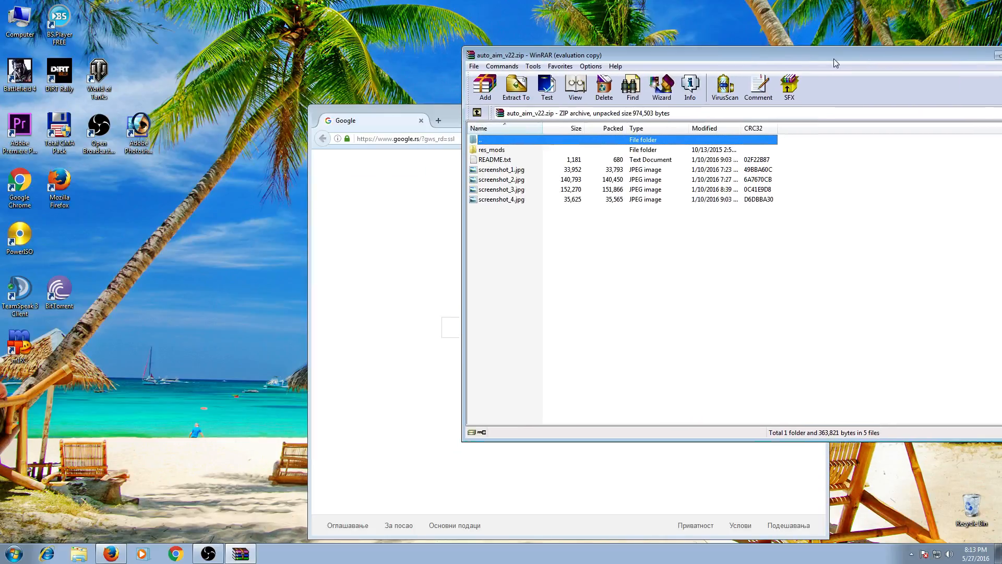
left_click(420, 120)
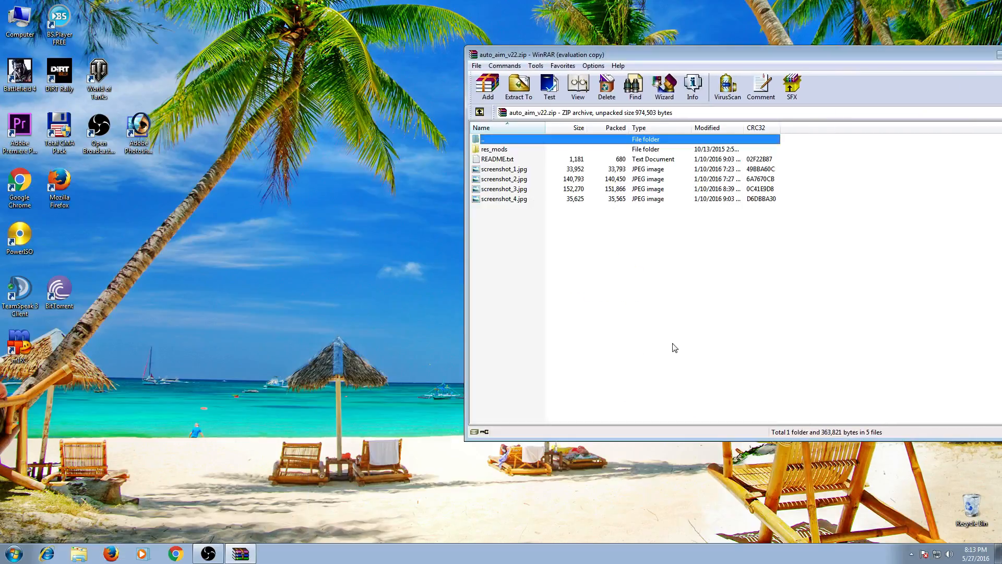
left_click(494, 149)
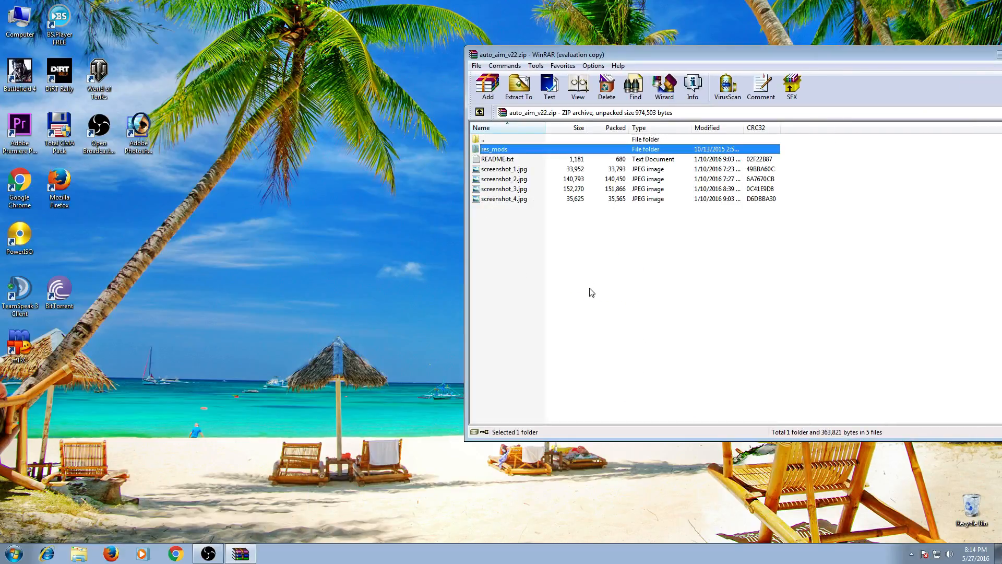
Show the game's res_mods folder in Explorer beside the archive's res_mods contents with its 0.9.15 folder.
left_click(358, 168)
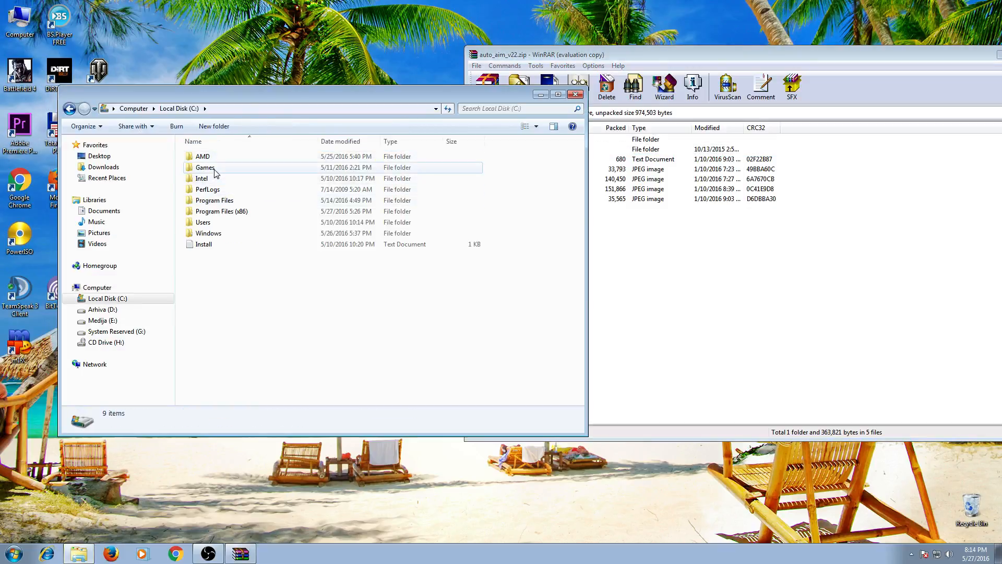
double_click(205, 167)
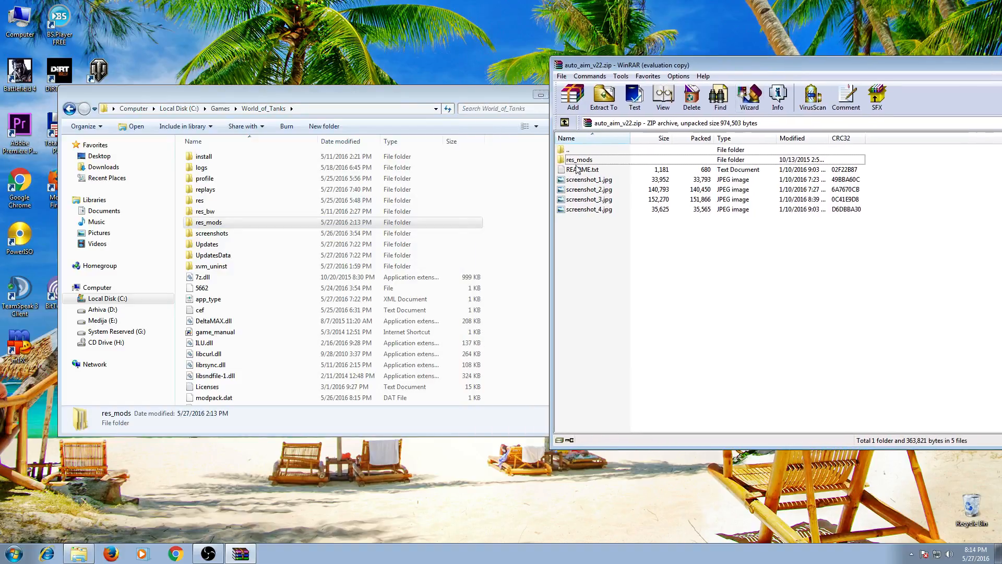
left_click(580, 159)
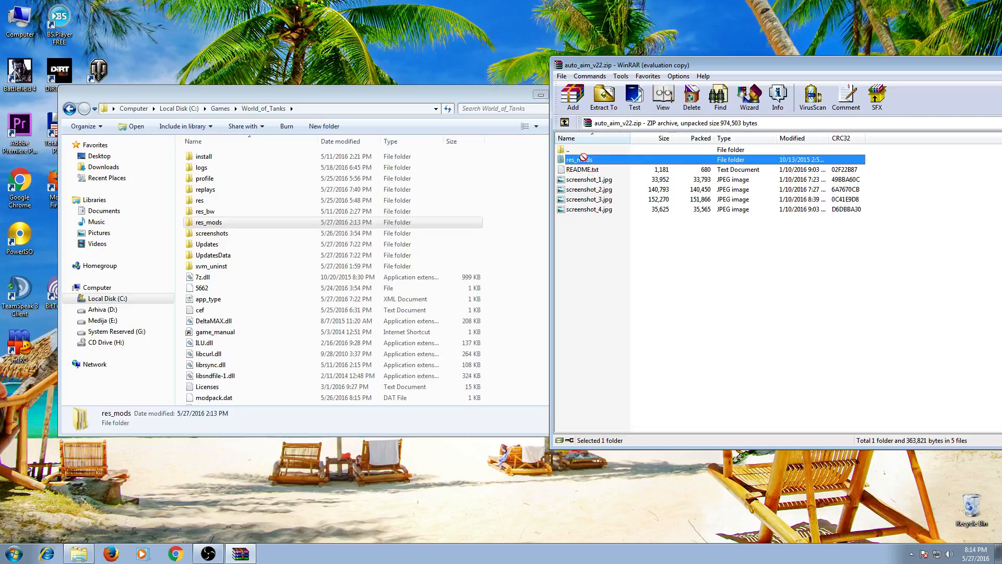
left_click(627, 288)
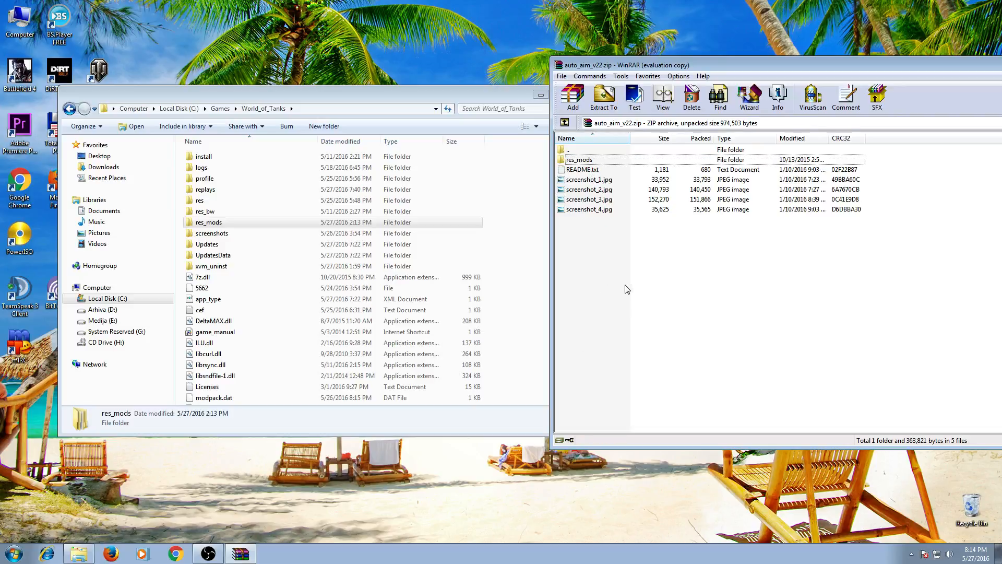
double_click(580, 159)
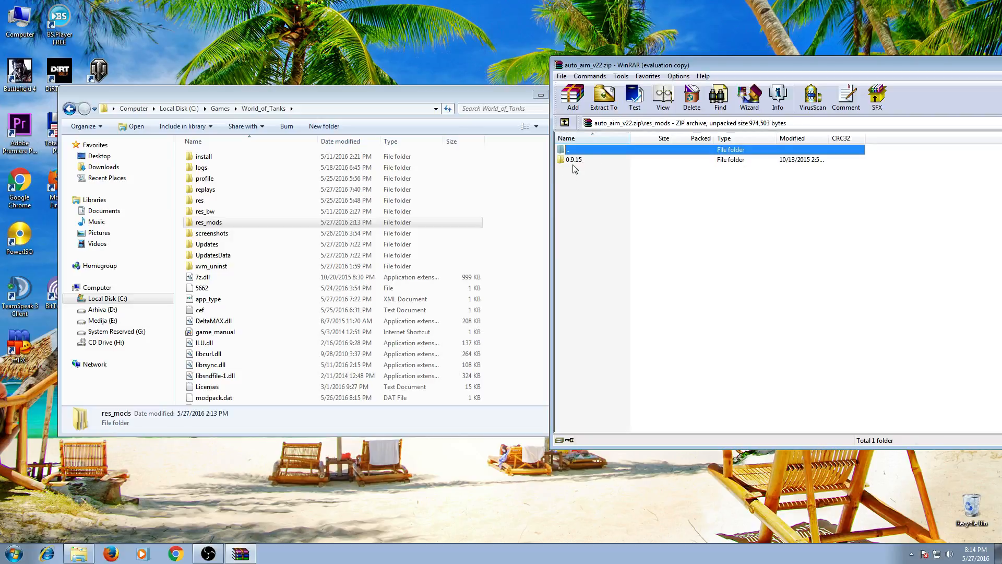
mouse_move(571, 168)
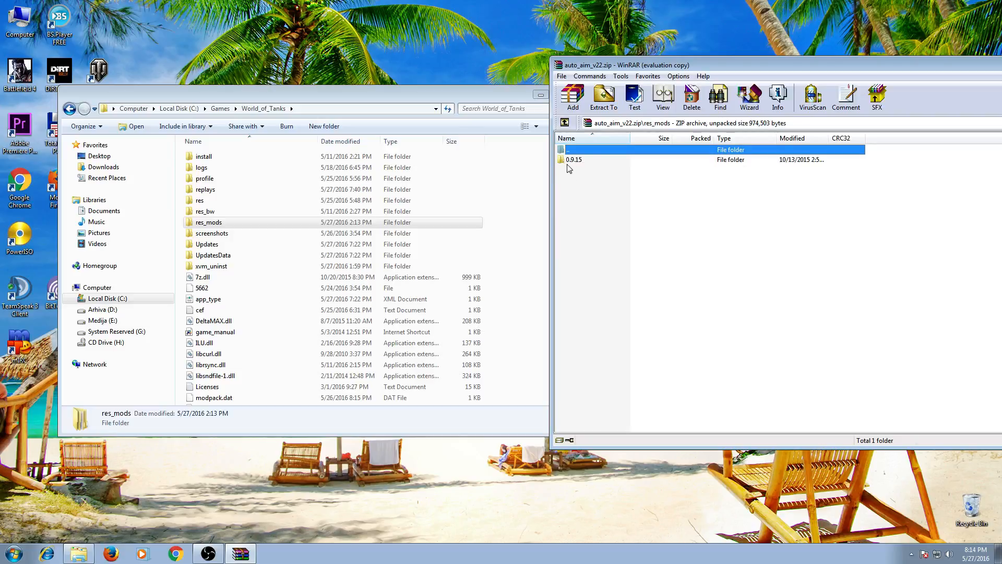
mouse_move(565, 200)
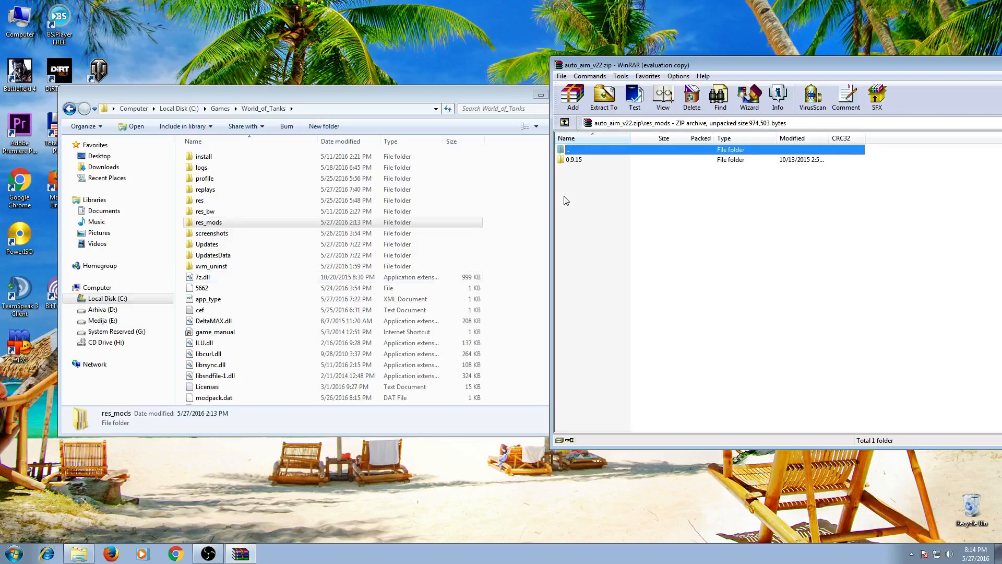
double_click(209, 221)
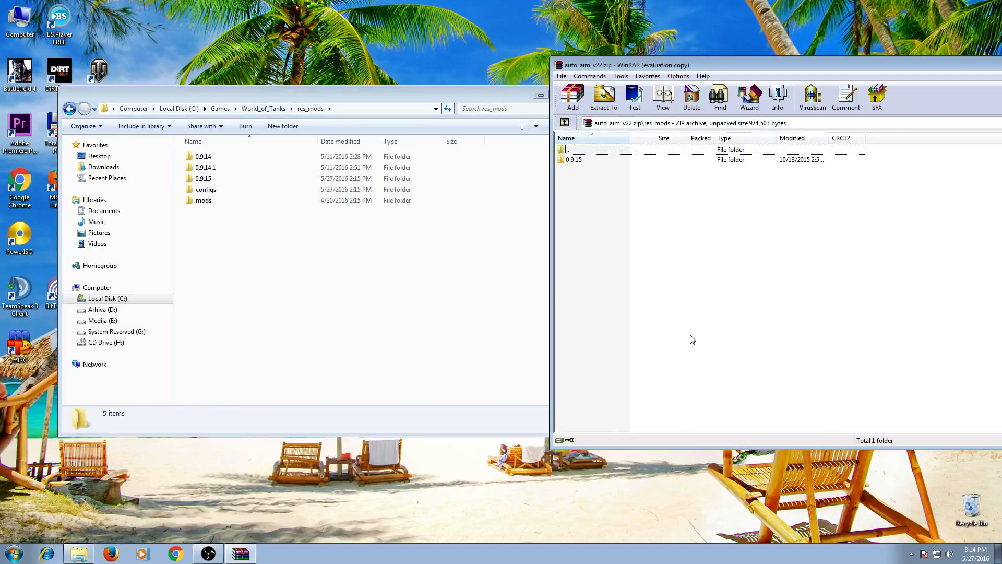
mouse_move(581, 167)
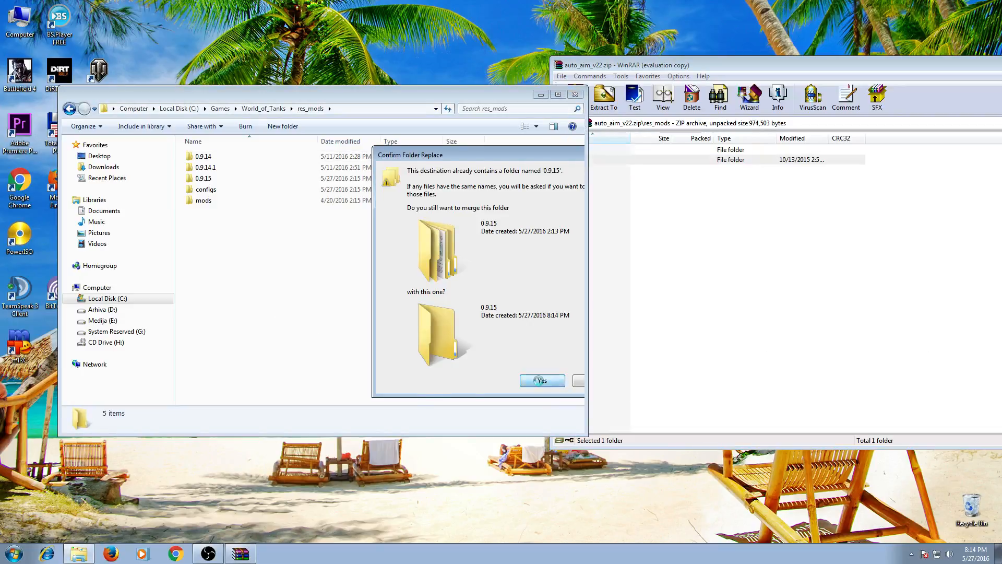
Confirm merging the 0.9.15 and mods folders and Move and Replace for all conflicting files.
left_click(542, 380)
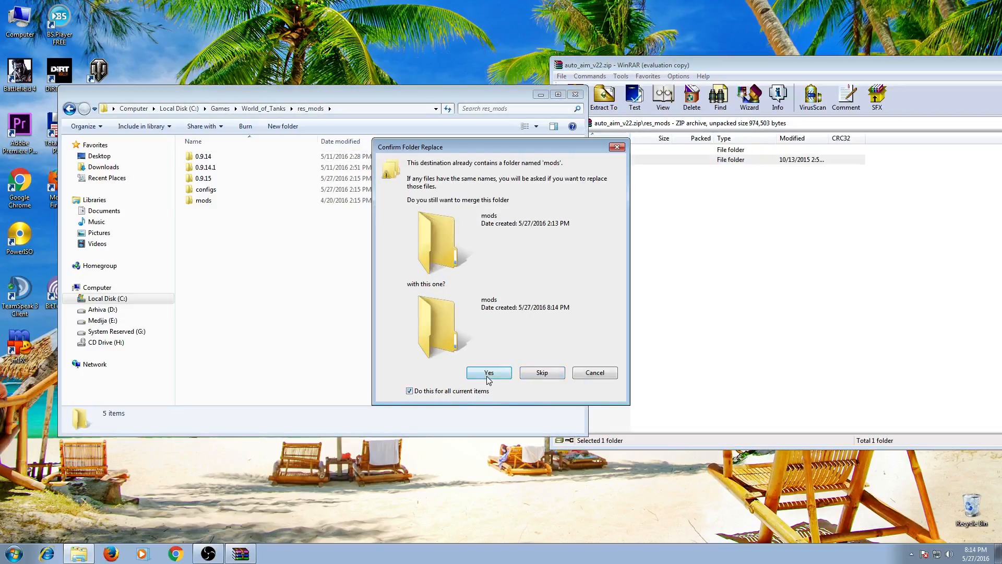
left_click(489, 373)
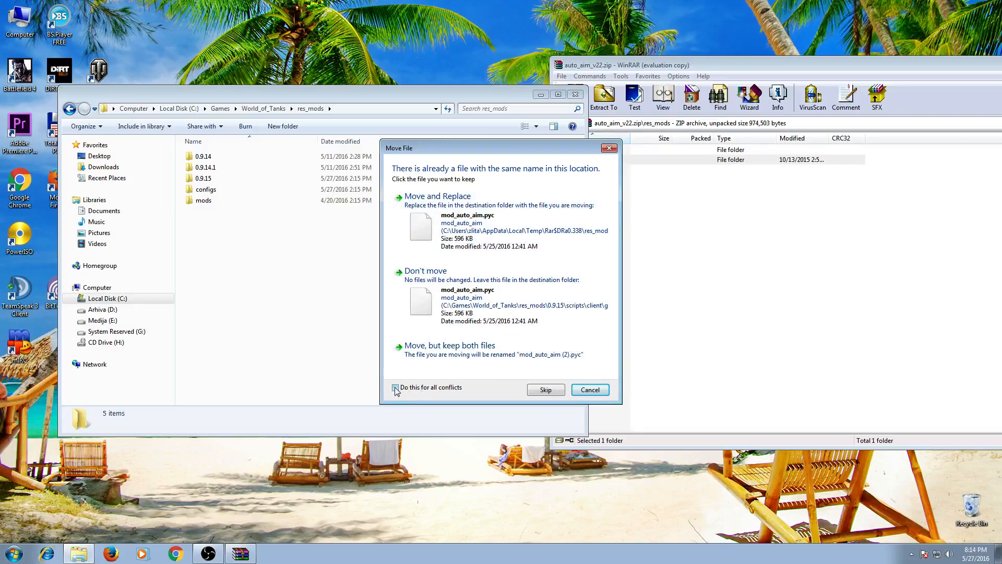
left_click(394, 387)
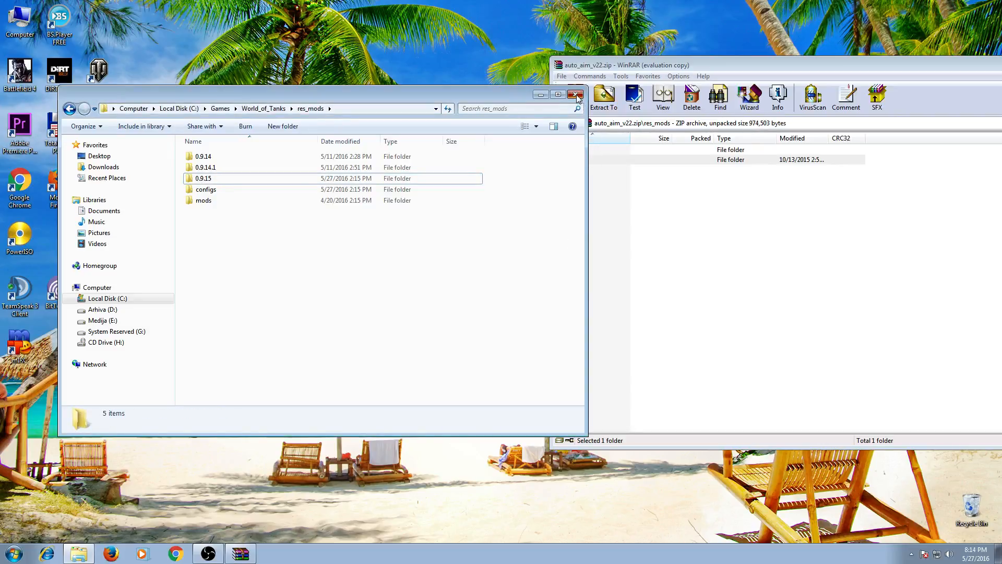
Close the res_mods Explorer window and the auto-aim WinRAR archive, leaving the desktop.
left_click(575, 94)
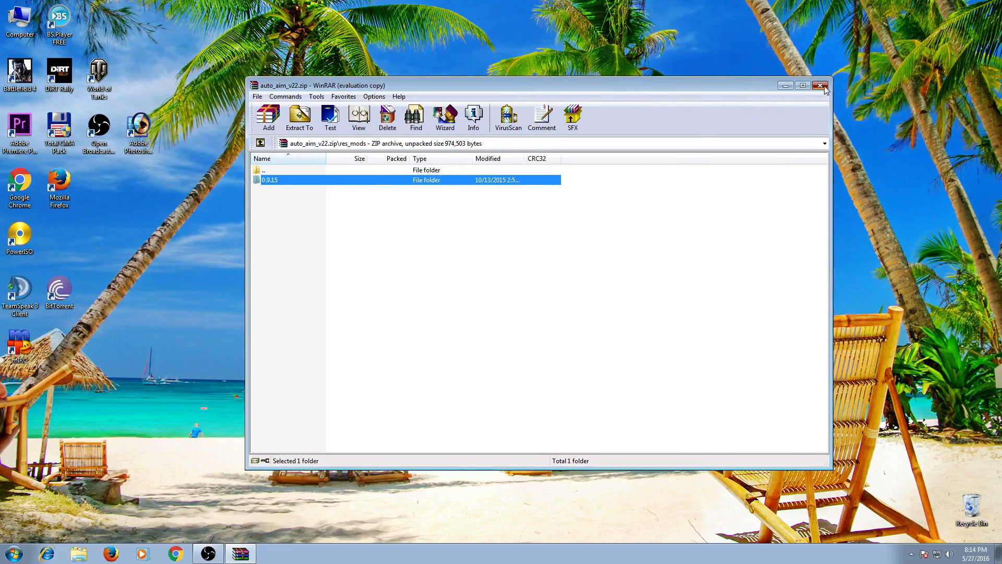
left_click(821, 85)
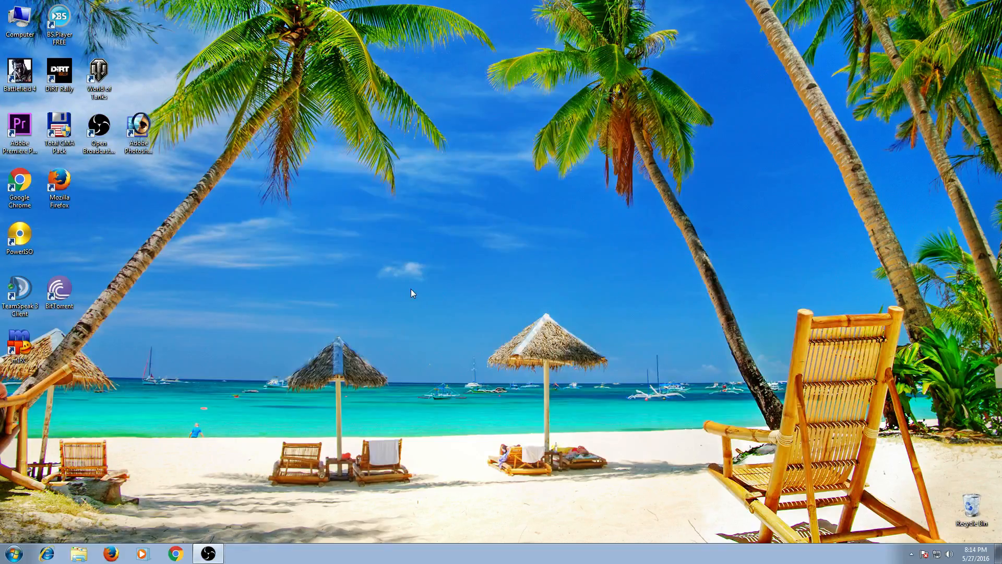
mouse_move(391, 274)
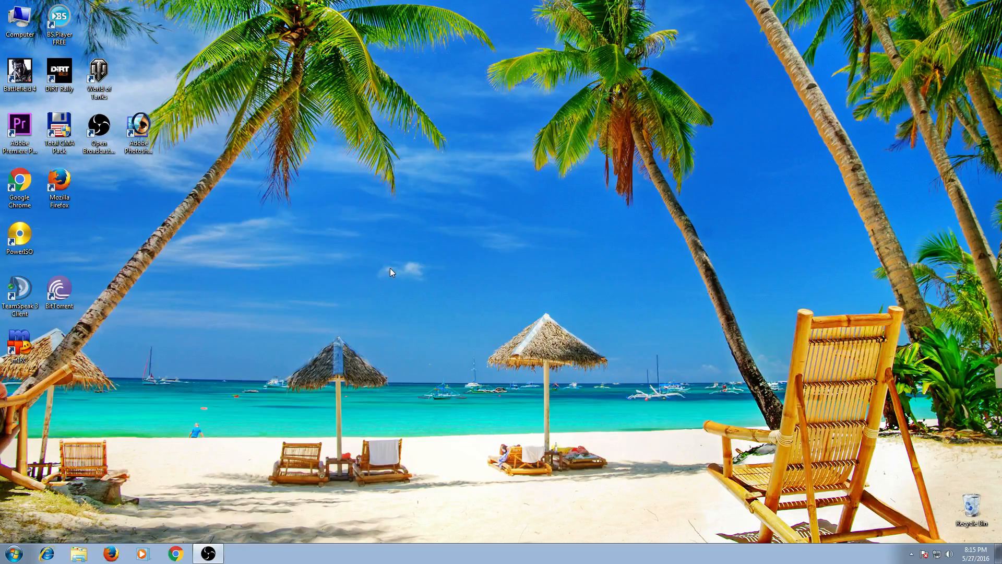
mouse_move(323, 306)
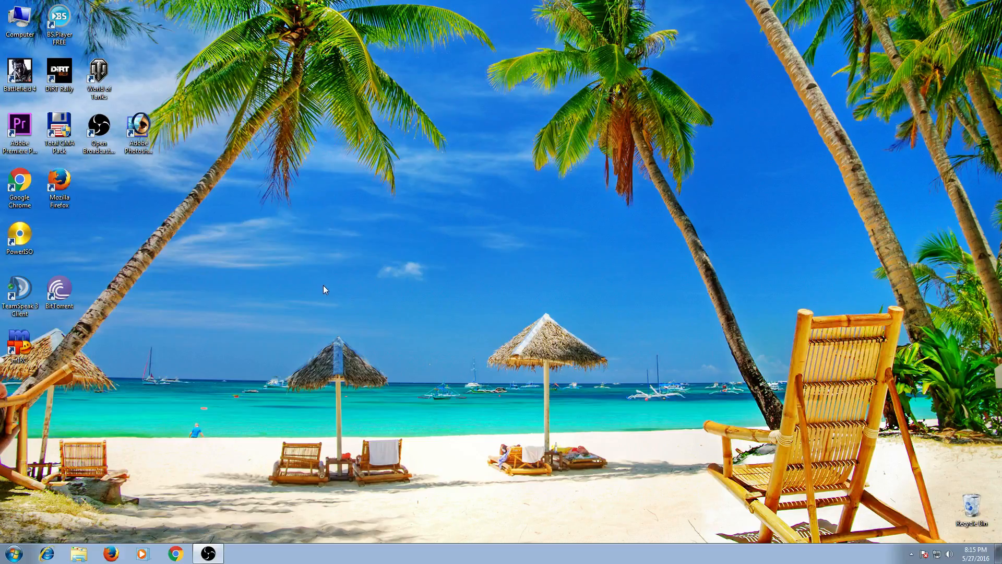
mouse_move(320, 386)
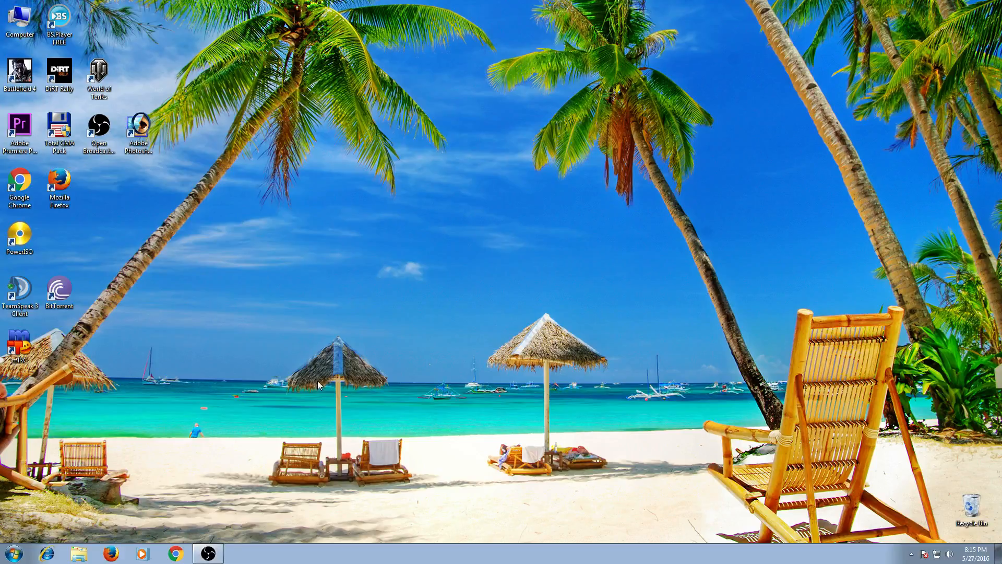